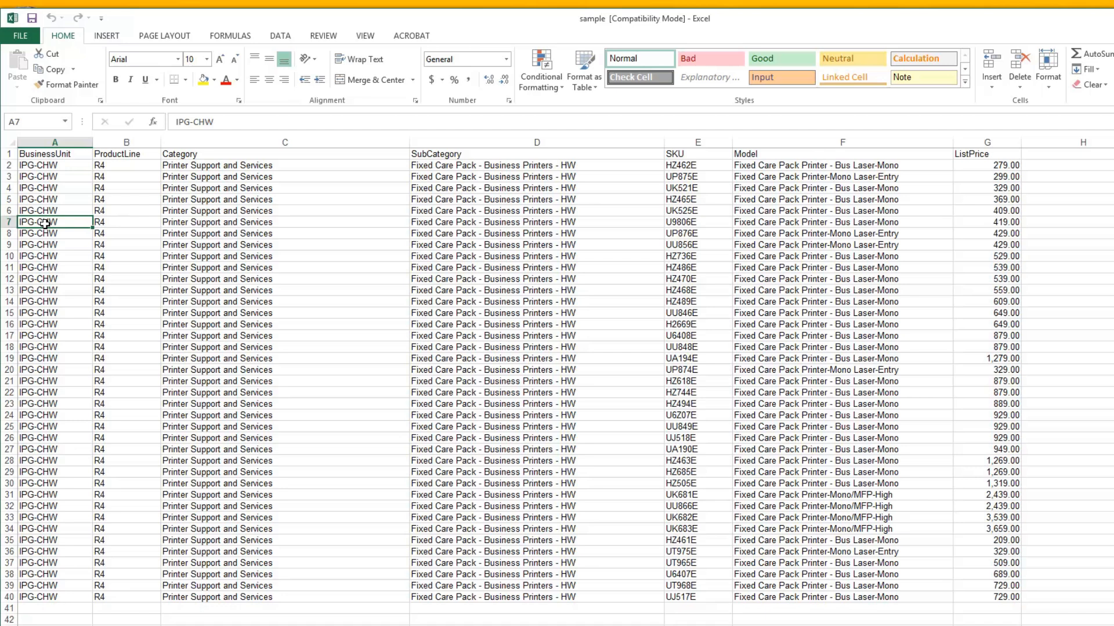
{"action": "mouse_move", "coordinate": [60, 190]}
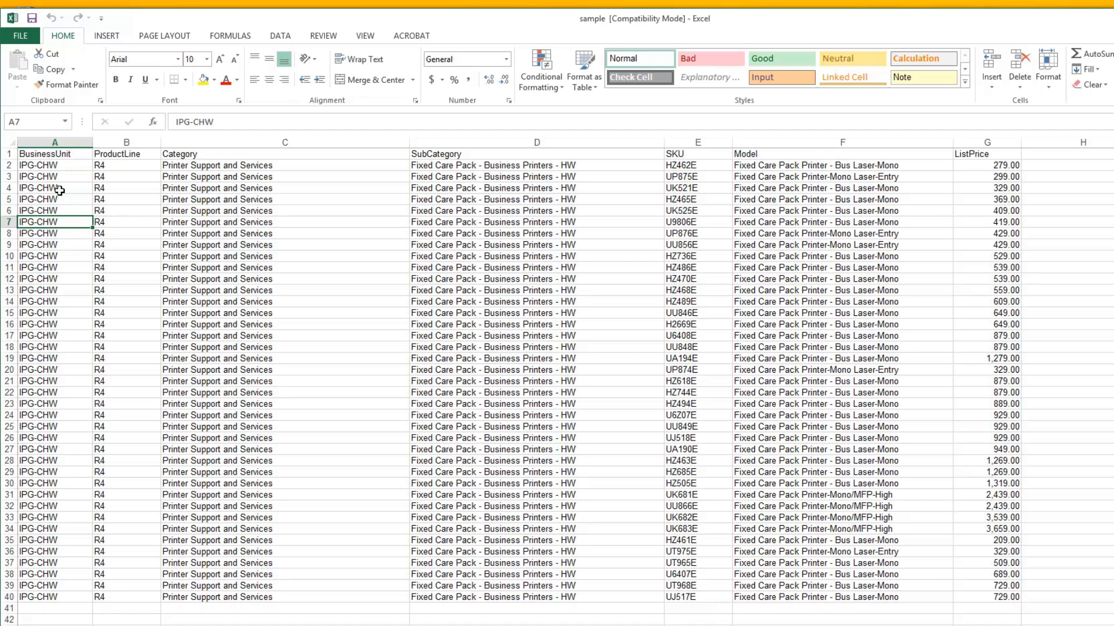
{"action": "mouse_move", "coordinate": [72, 194]}
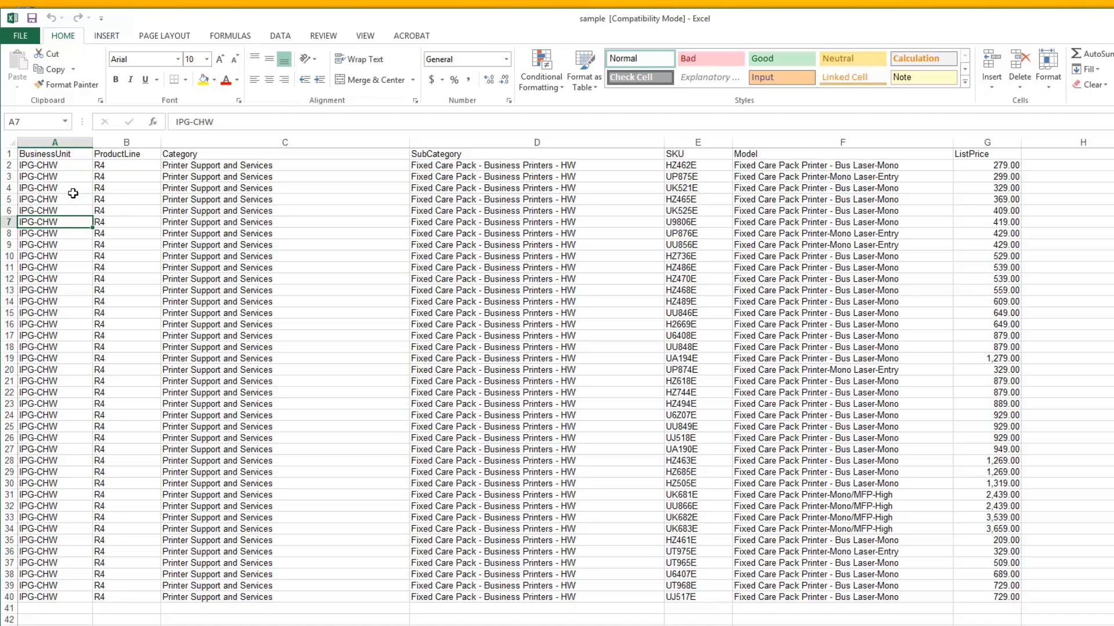
{"action": "mouse_move", "coordinate": [62, 167]}
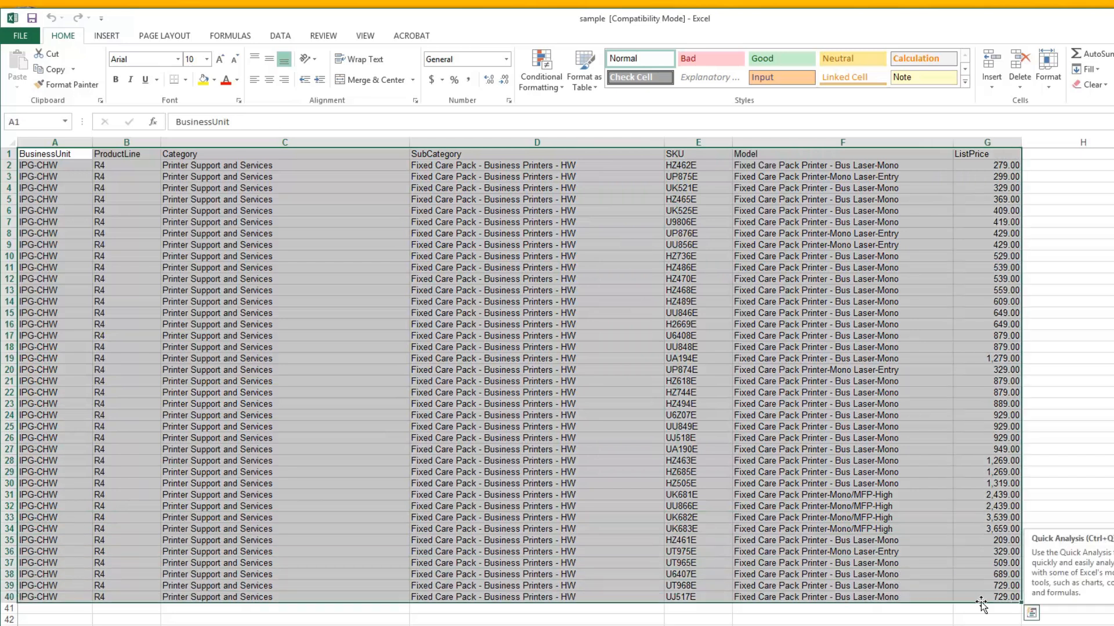
{"action": "mouse_move", "coordinate": [575, 97]}
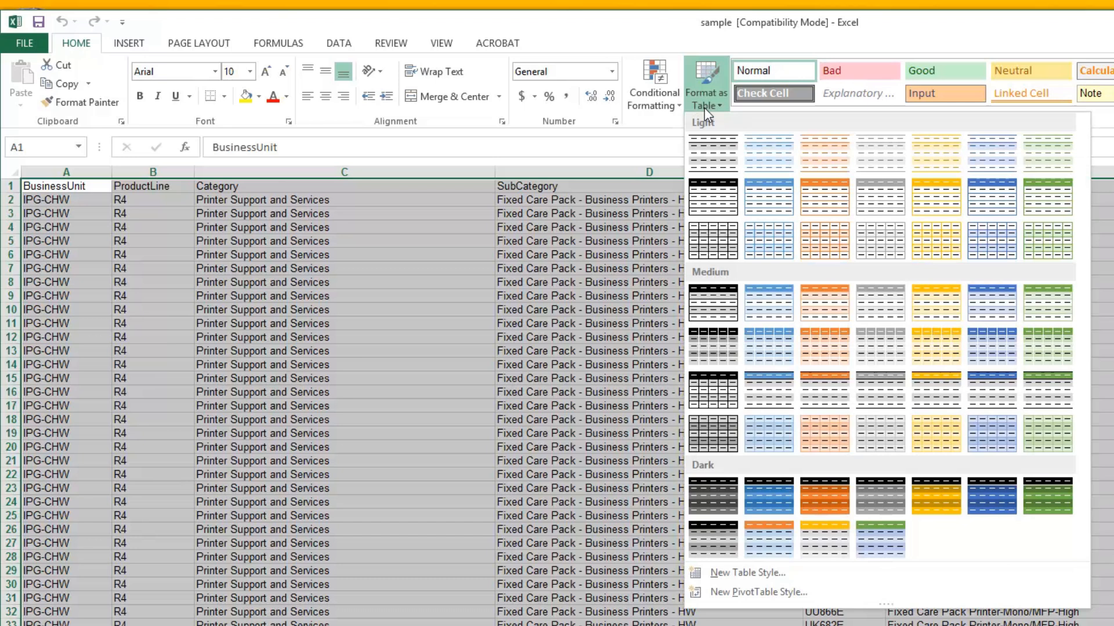
{"action": "mouse_move", "coordinate": [923, 353]}
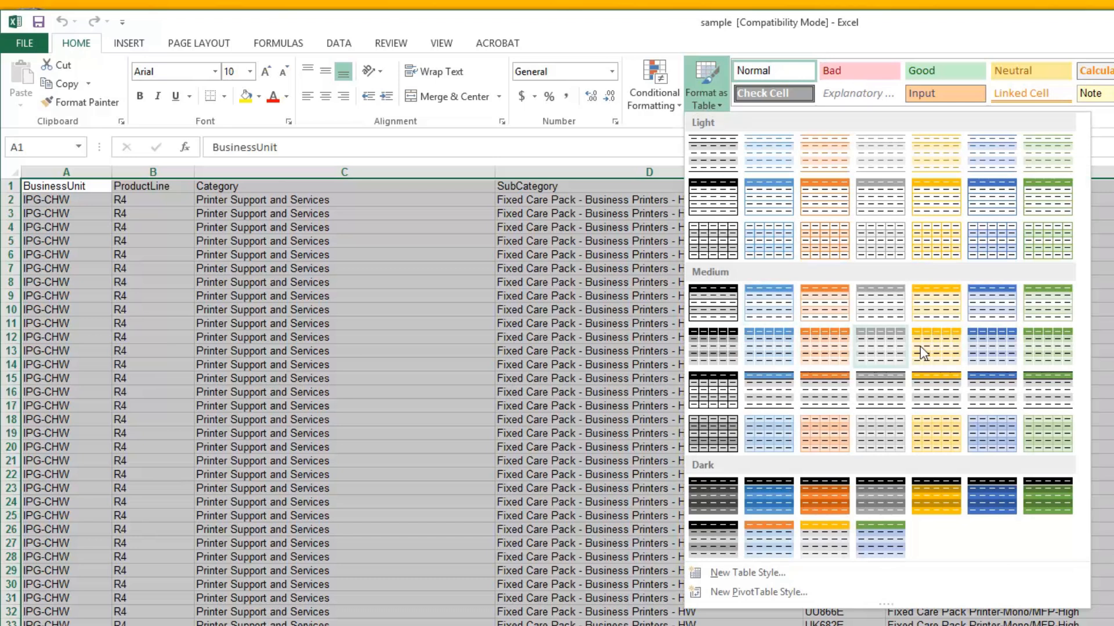
{"action": "mouse_move", "coordinate": [986, 355]}
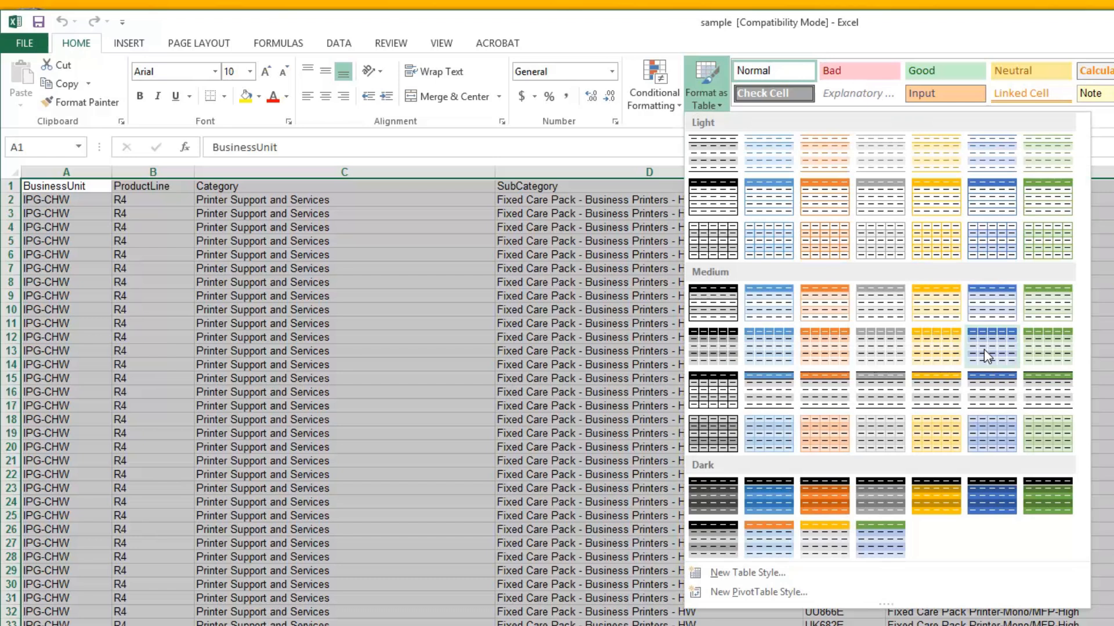
Choose the medium blue banded table style for the price list.
{"action": "left_click", "coordinate": [986, 347]}
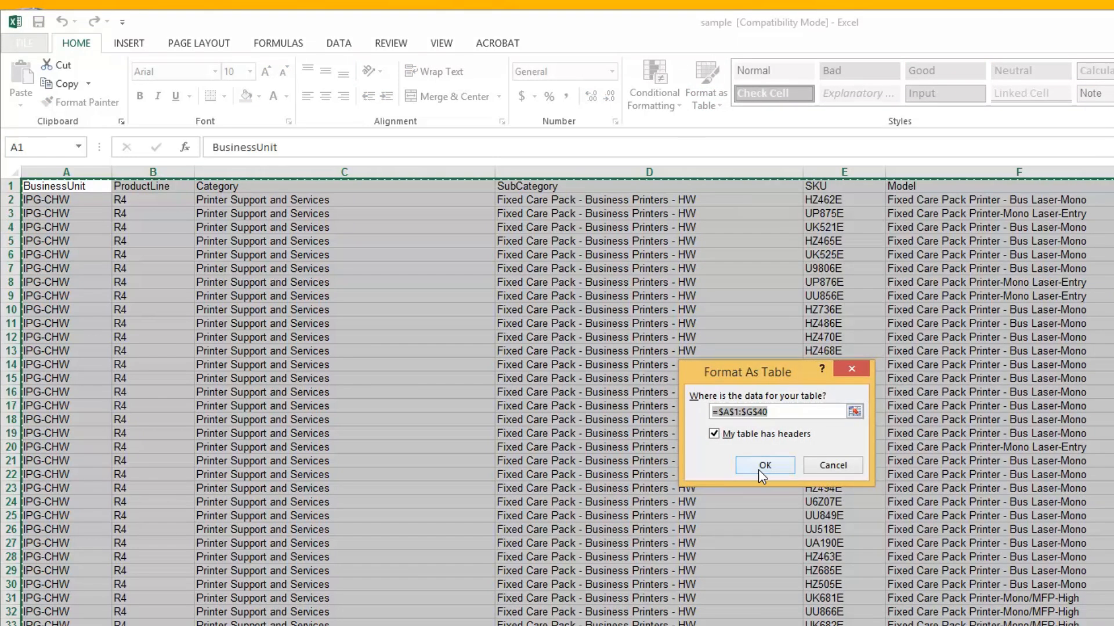
Confirm the table over A1:G40 with headers, creating Table1 with blue banded rows.
{"action": "left_click", "coordinate": [765, 465]}
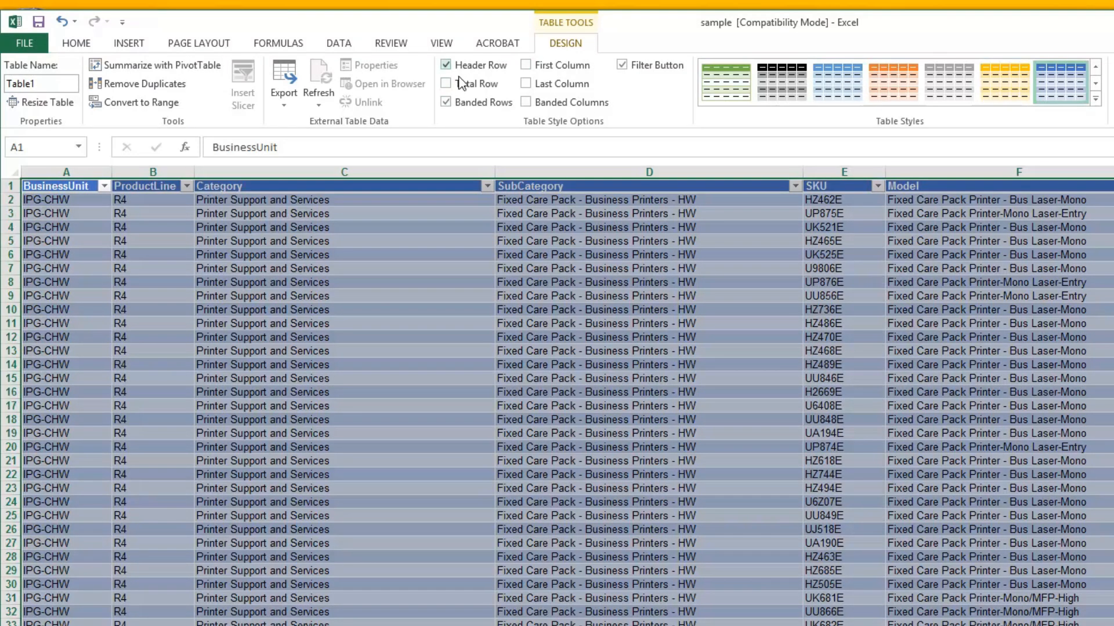
{"action": "left_click", "coordinate": [446, 84]}
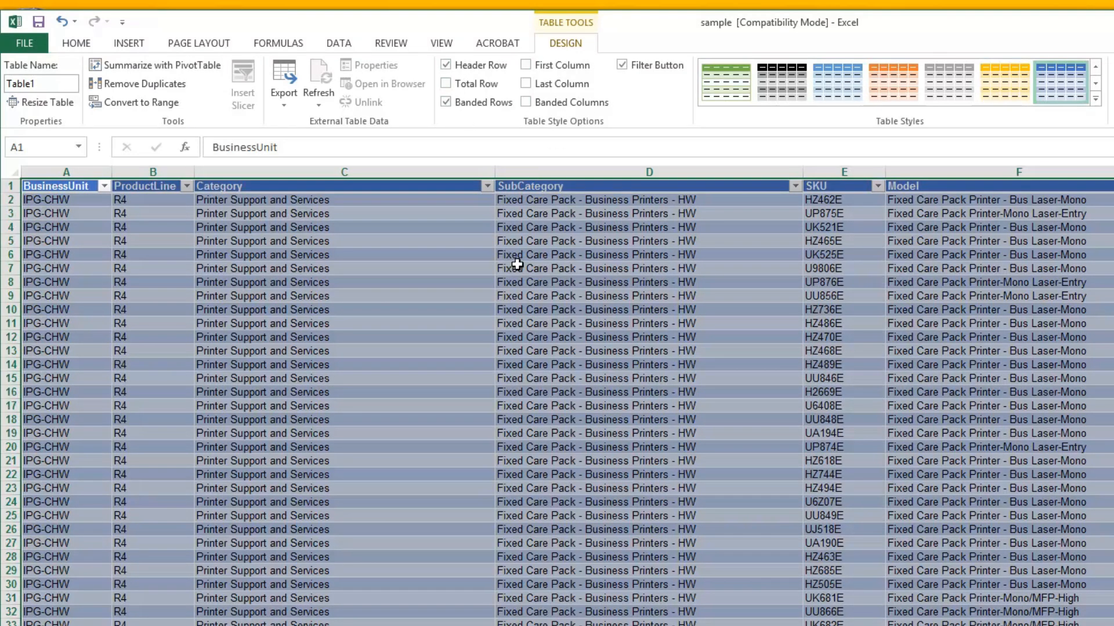
{"action": "left_click", "coordinate": [595, 268]}
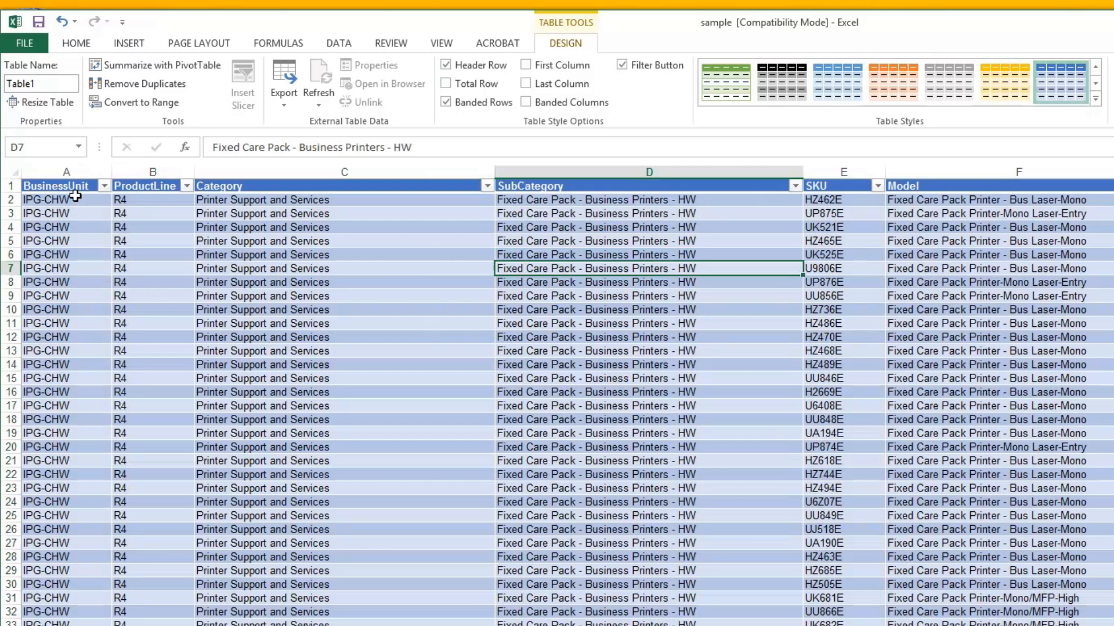
{"action": "mouse_move", "coordinate": [312, 187]}
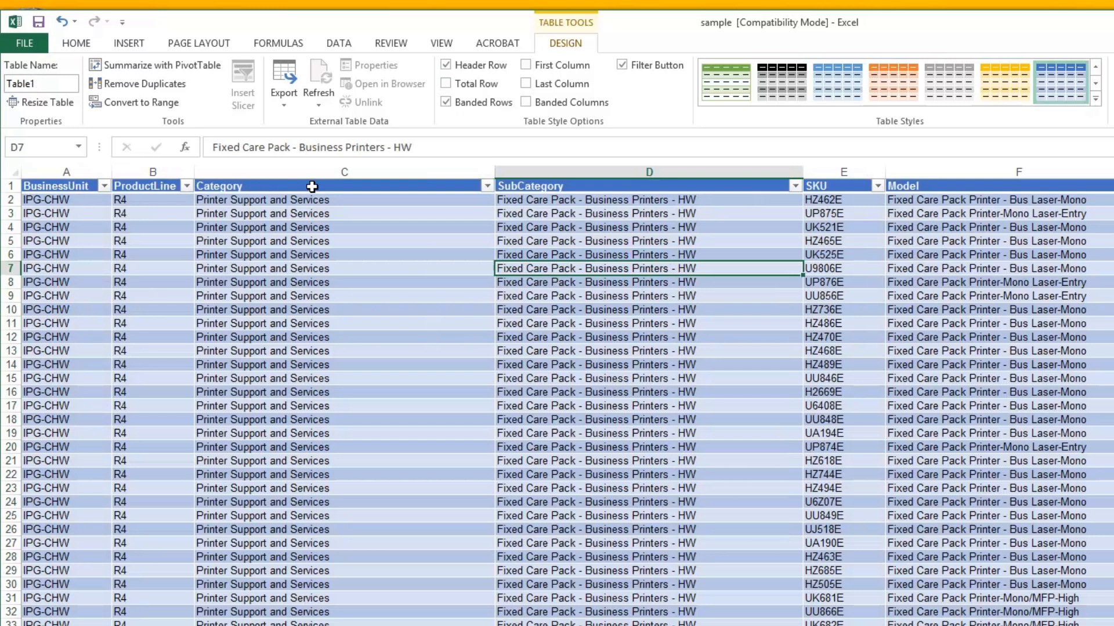
{"action": "mouse_move", "coordinate": [536, 204]}
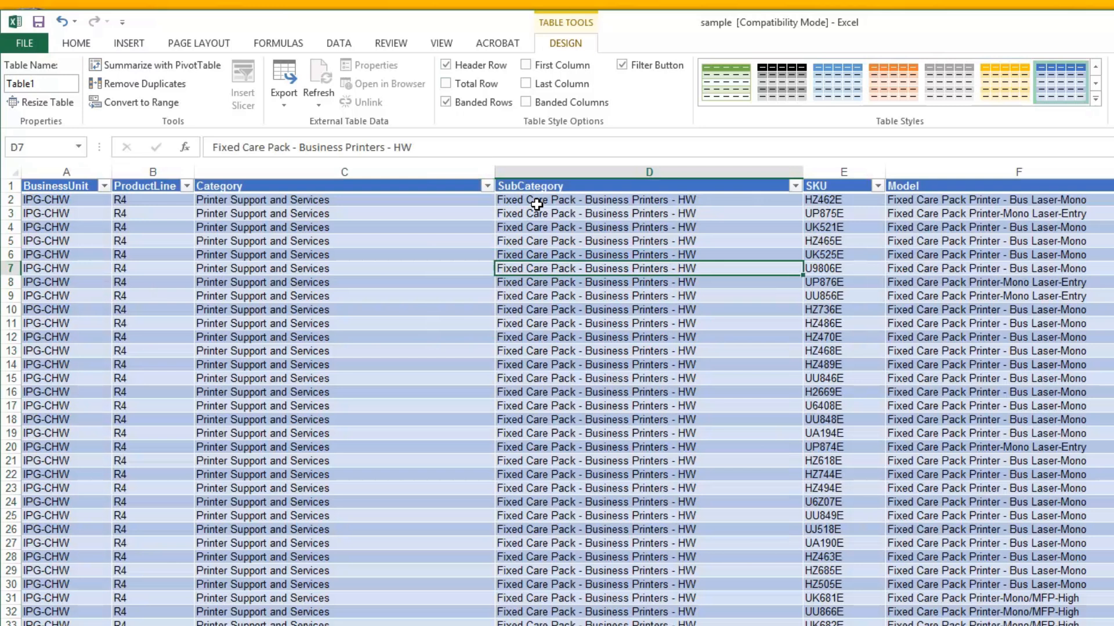
{"action": "mouse_move", "coordinate": [836, 80]}
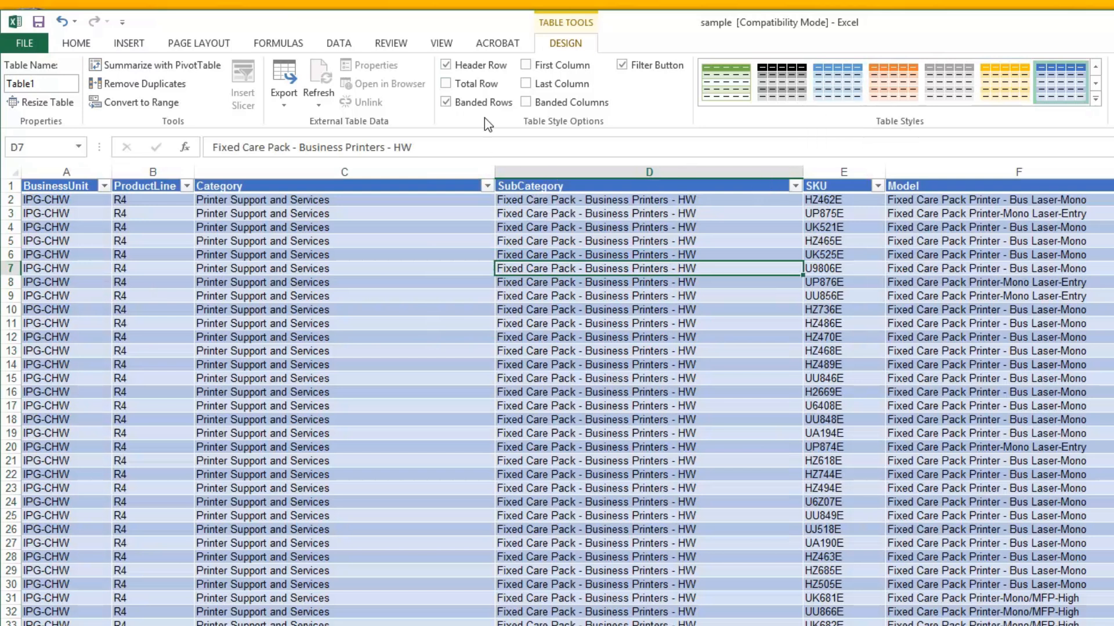
{"action": "left_click", "coordinate": [445, 64]}
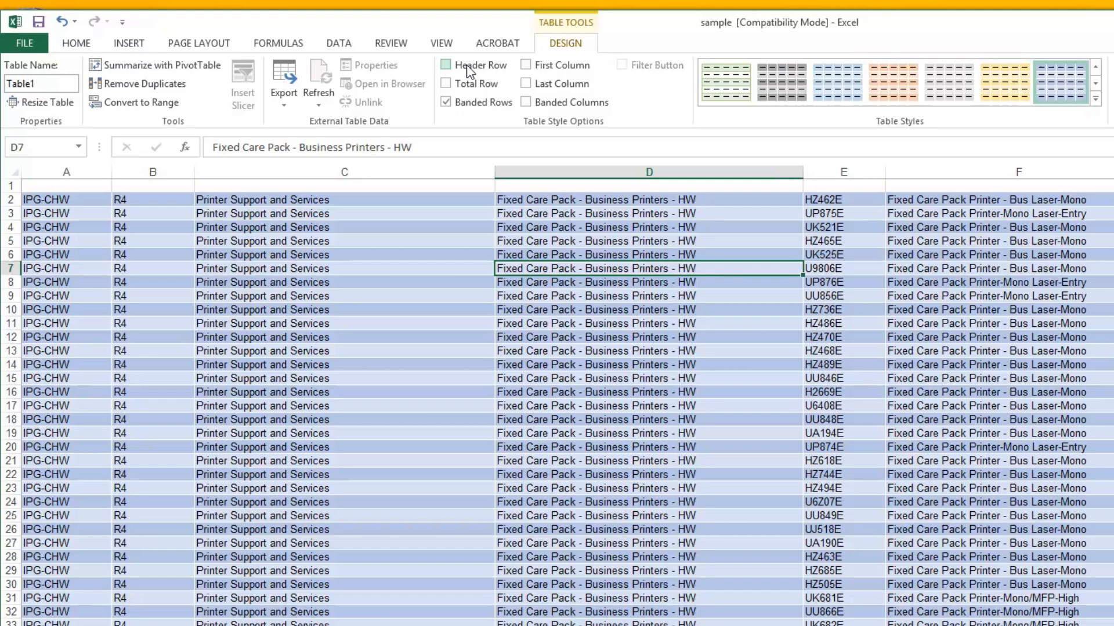
{"action": "left_click", "coordinate": [598, 65]}
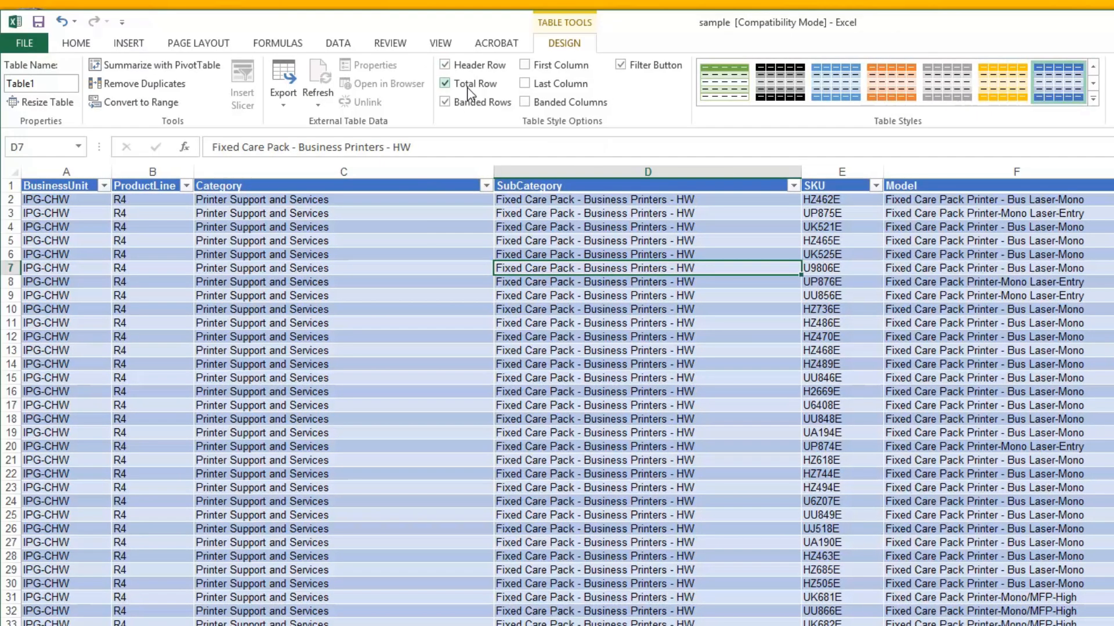
{"action": "left_click", "coordinate": [444, 84]}
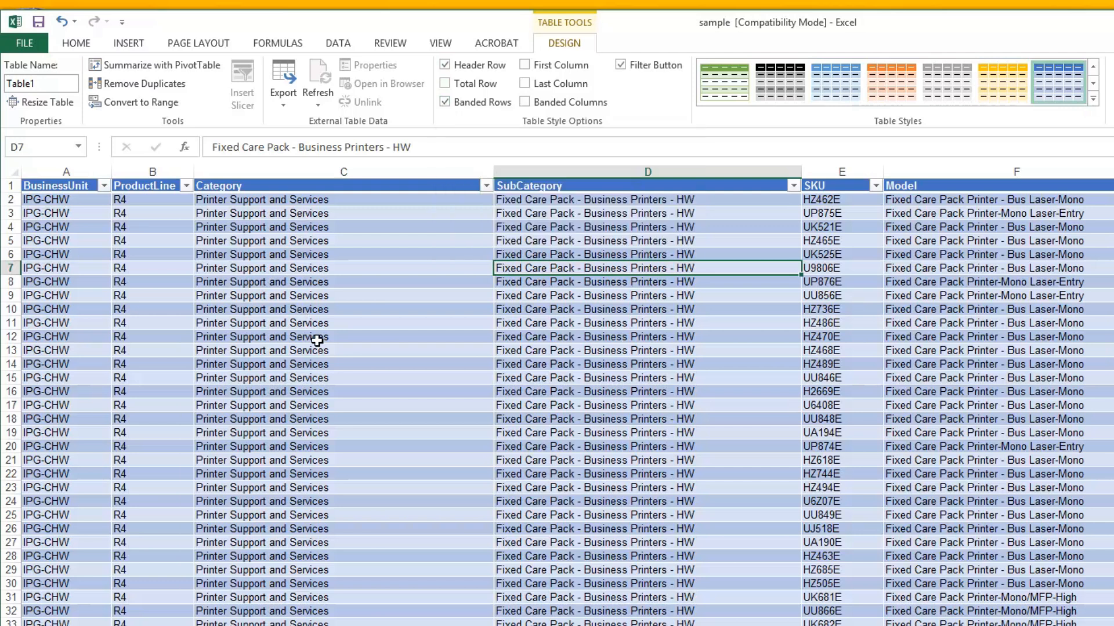
{"action": "mouse_move", "coordinate": [530, 102]}
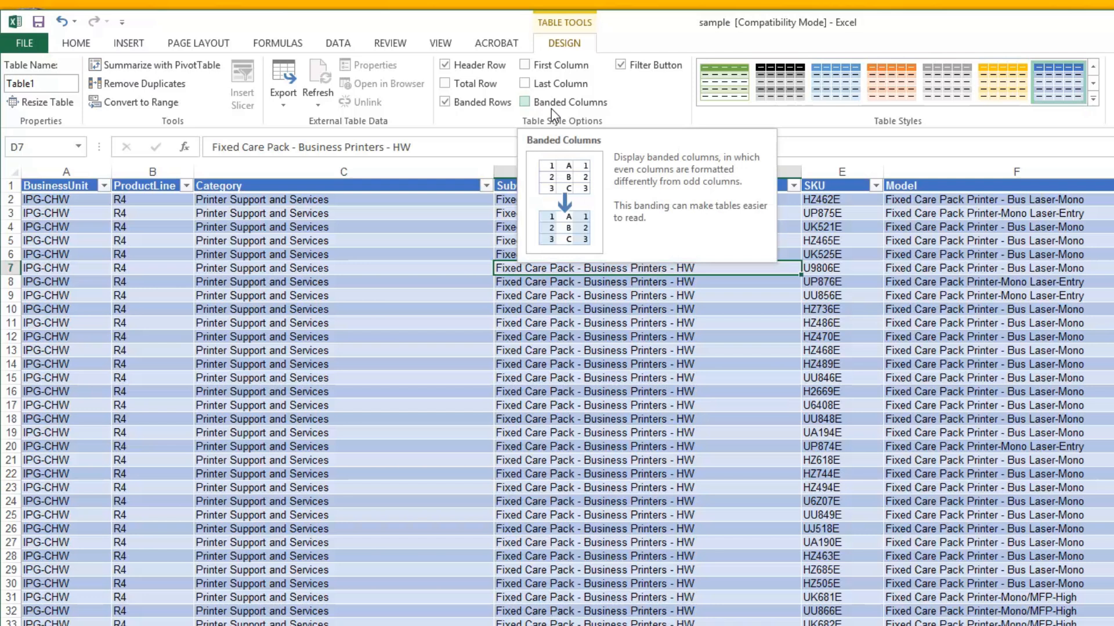
{"action": "left_click", "coordinate": [527, 102]}
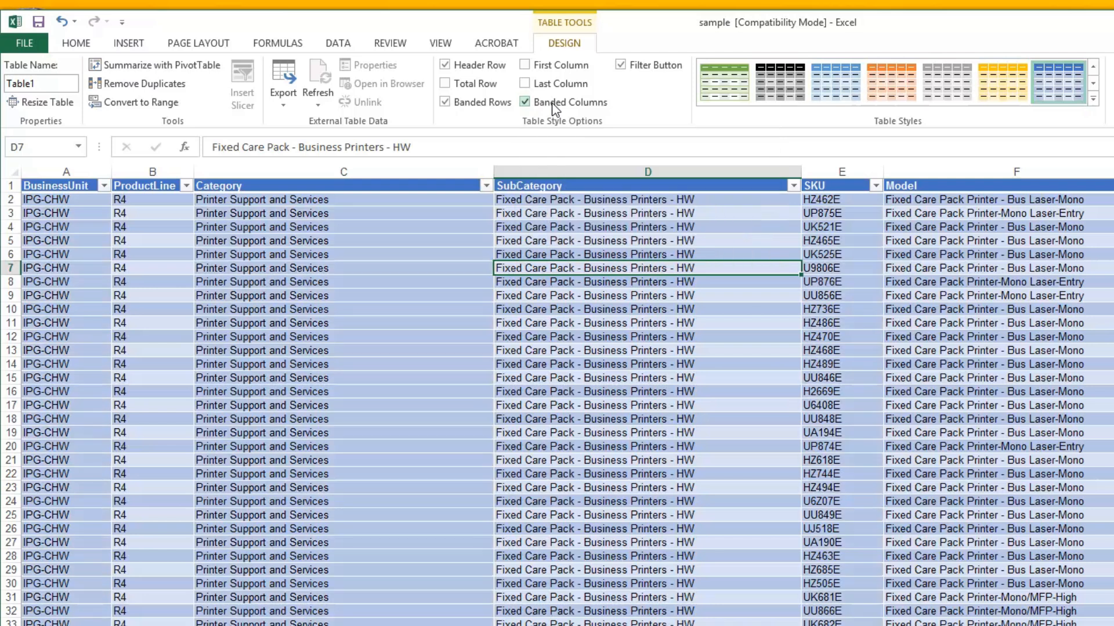
{"action": "left_click", "coordinate": [525, 102]}
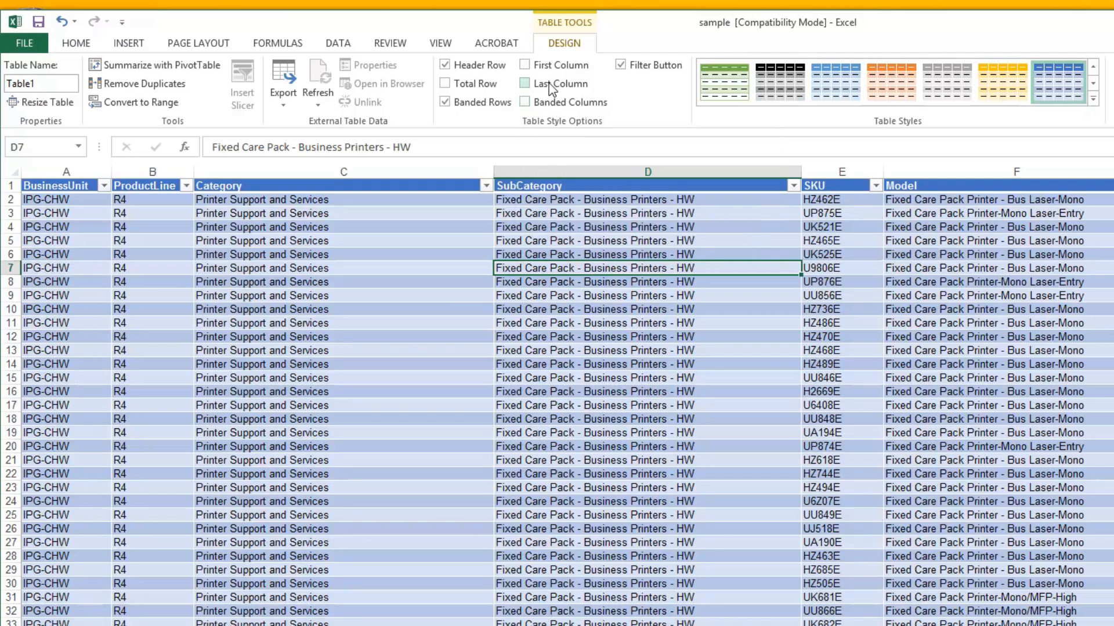
{"action": "left_click", "coordinate": [526, 65]}
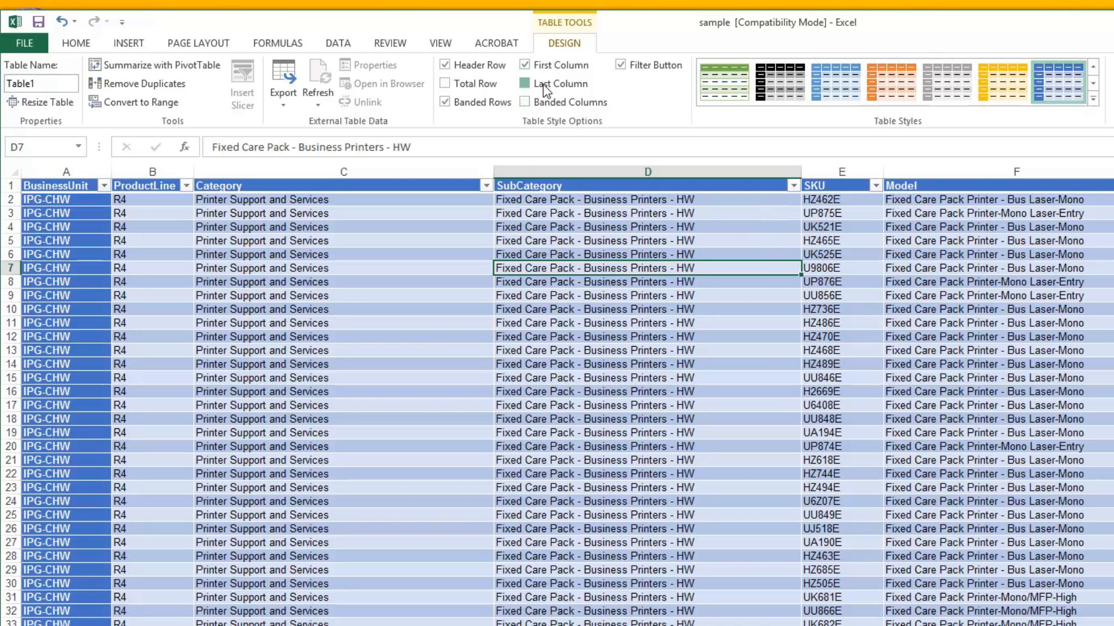
{"action": "left_click", "coordinate": [524, 65]}
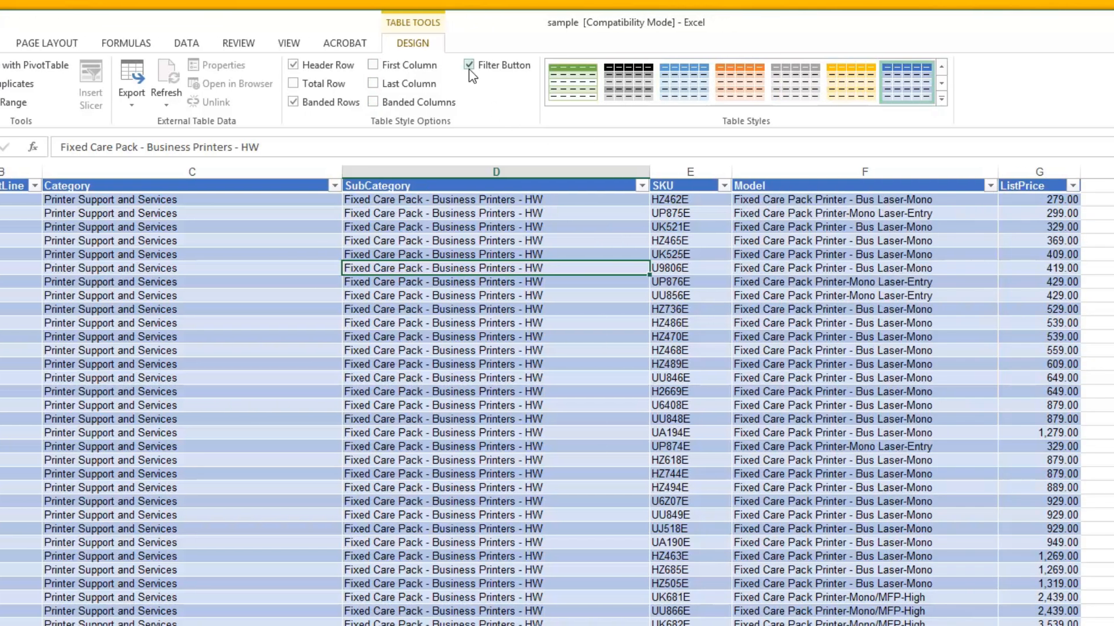
Turn off the Filter Button option so Table1's headers show no dropdowns.
{"action": "left_click", "coordinate": [468, 65]}
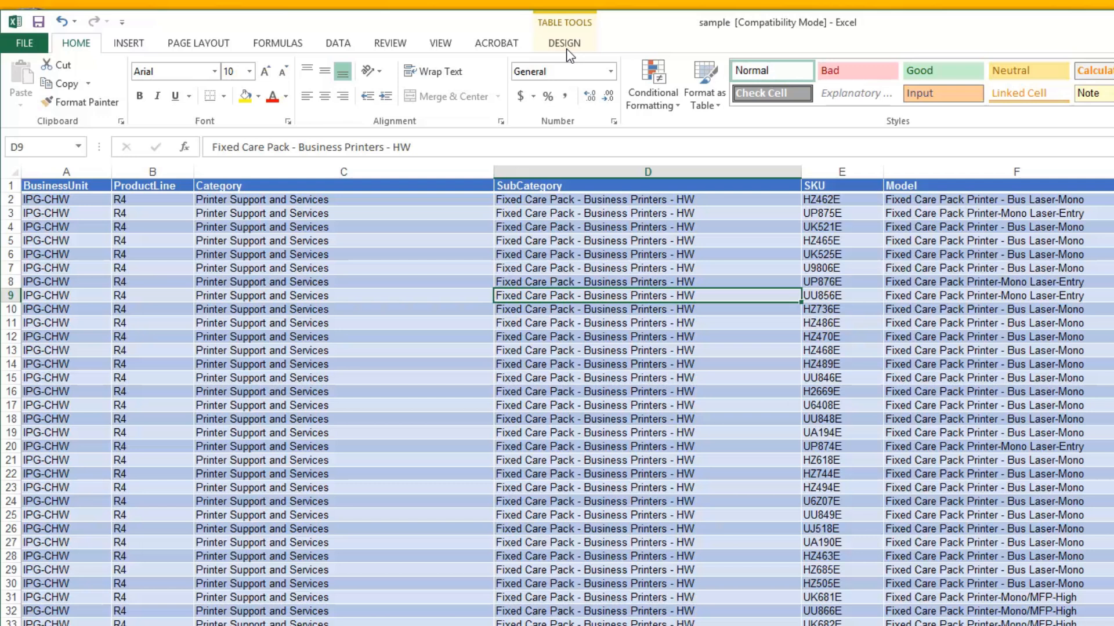
Bring up the Resize Table dialog for Table1 showing range A1:G40.
{"action": "left_click", "coordinate": [564, 43]}
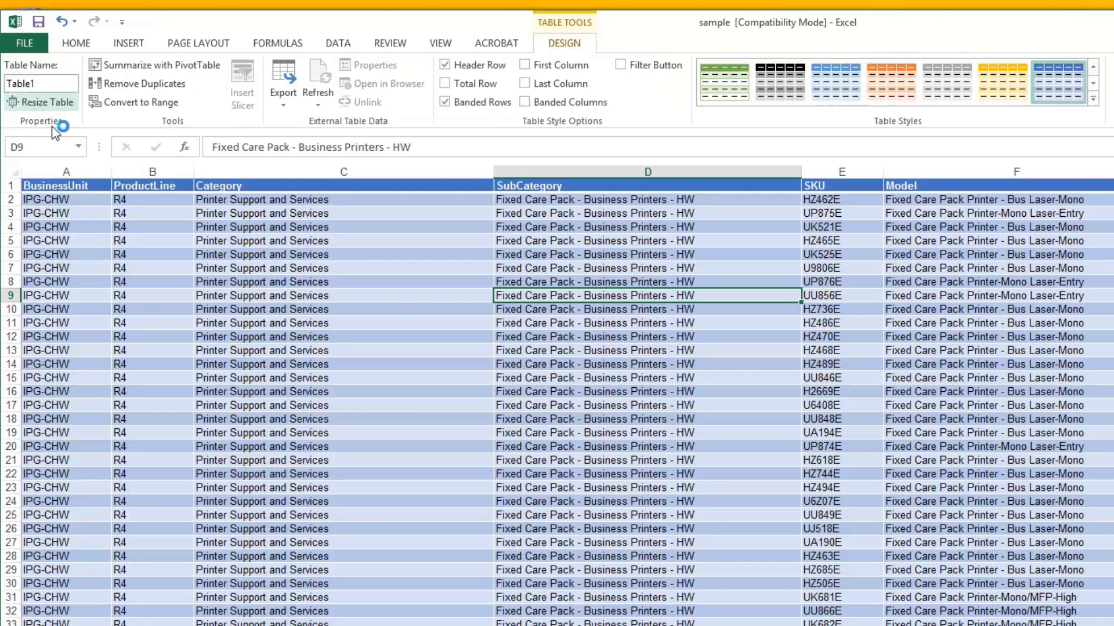
{"action": "left_click", "coordinate": [41, 102]}
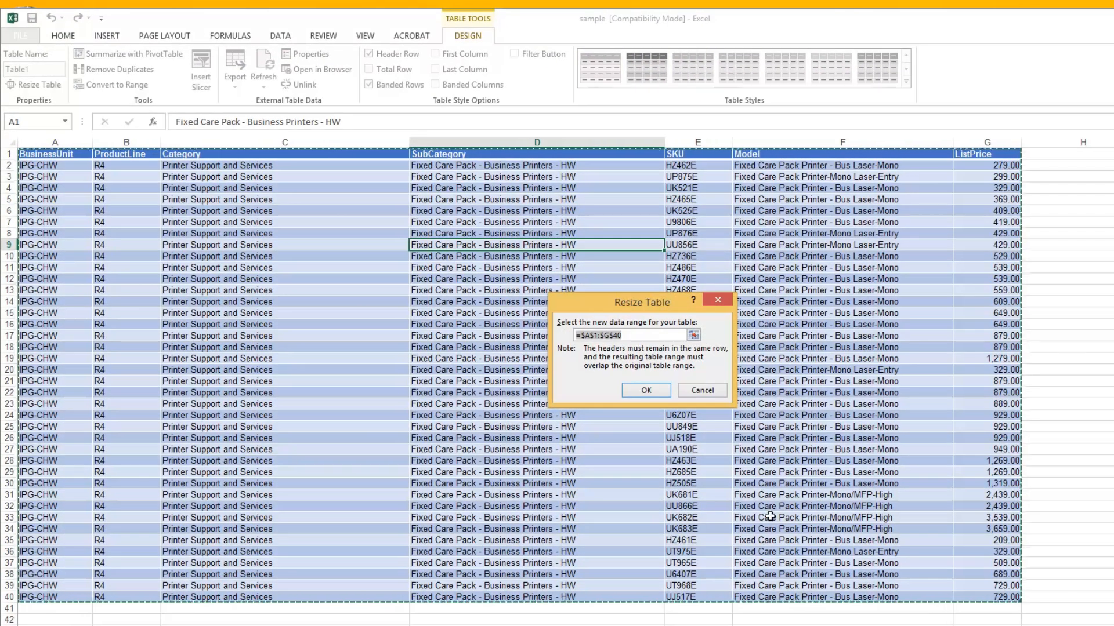